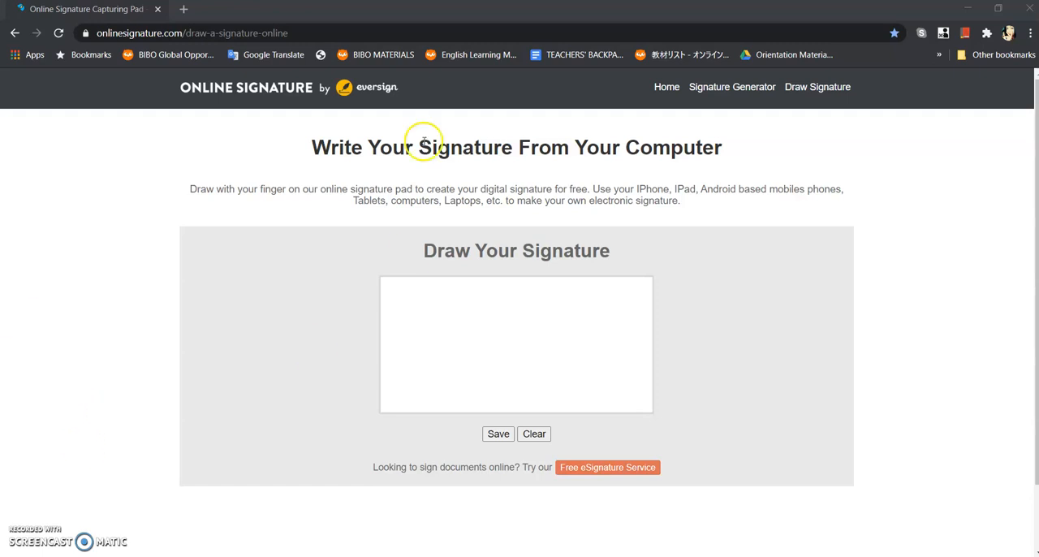
{"action": "mouse_move", "coordinate": [251, 89]}
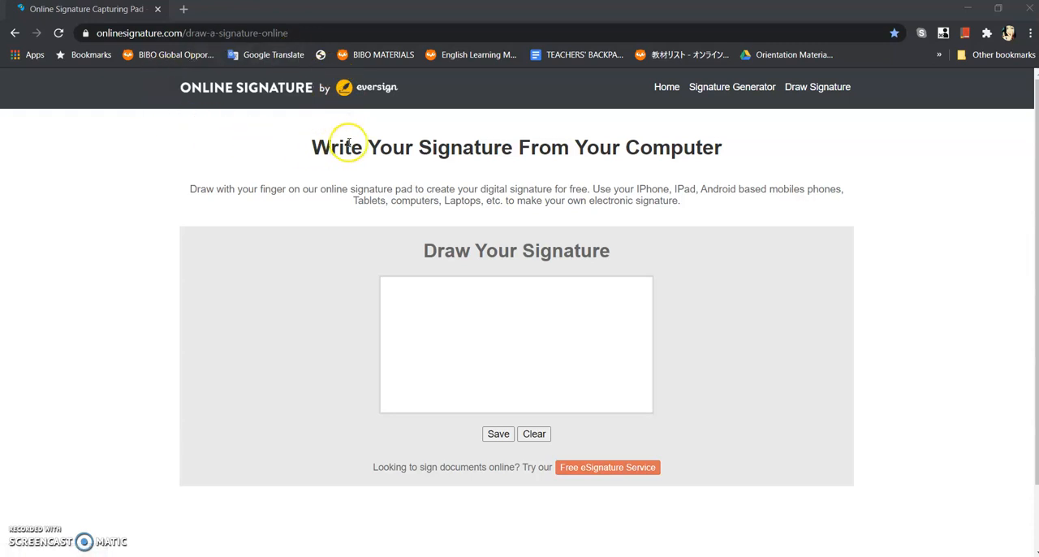
{"action": "mouse_move", "coordinate": [123, 295]}
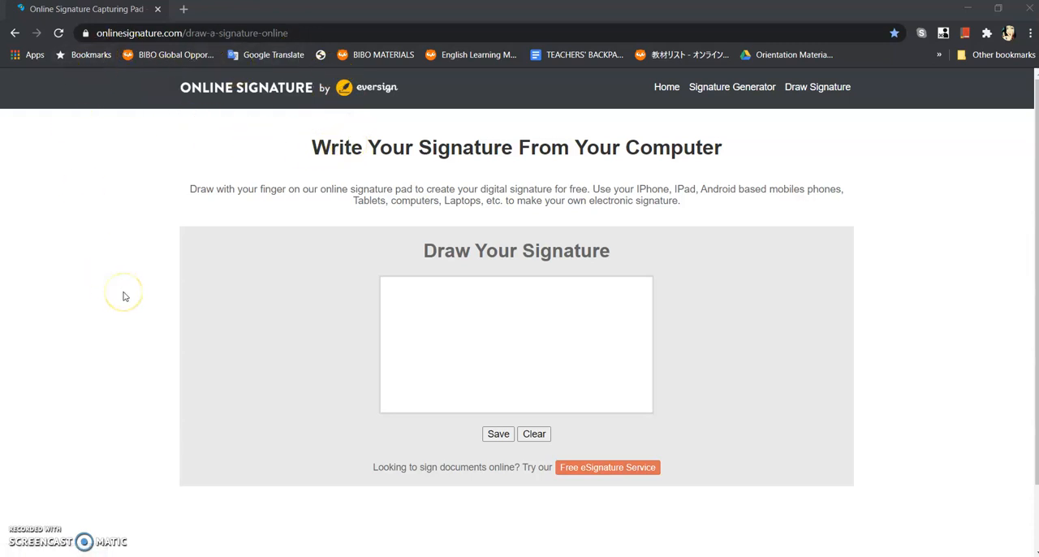
{"action": "mouse_move", "coordinate": [213, 398]}
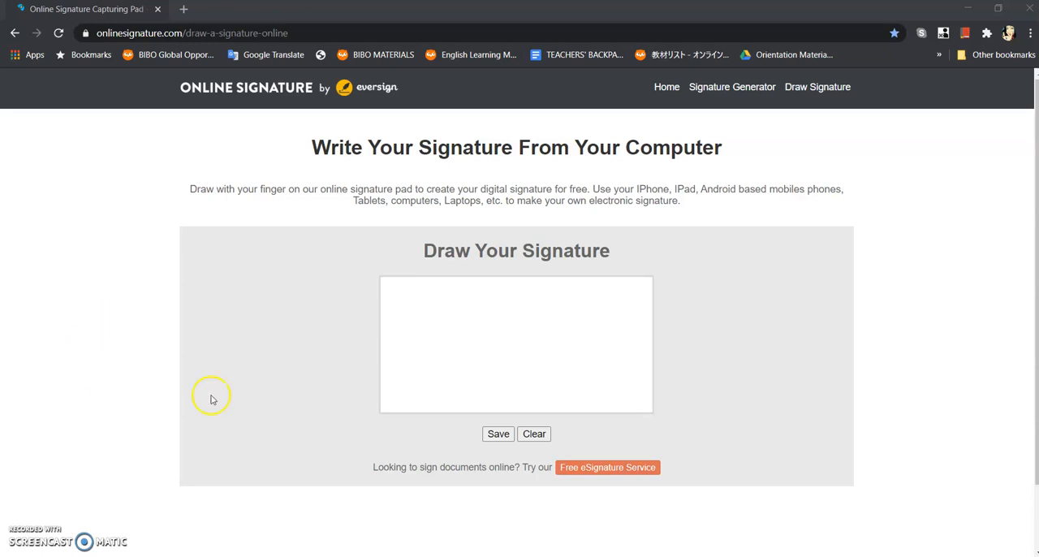
{"action": "mouse_move", "coordinate": [126, 137]}
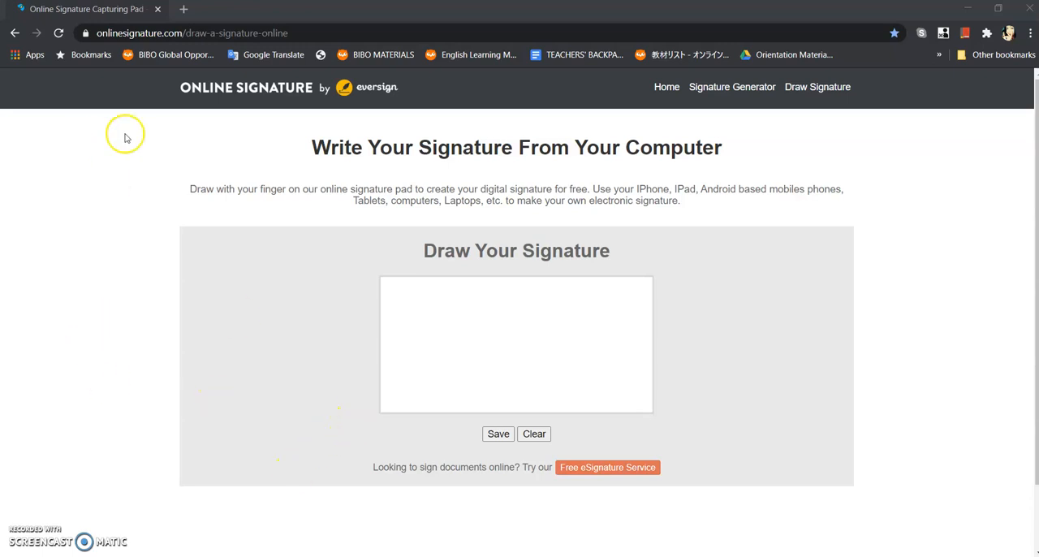
{"action": "mouse_move", "coordinate": [214, 163]}
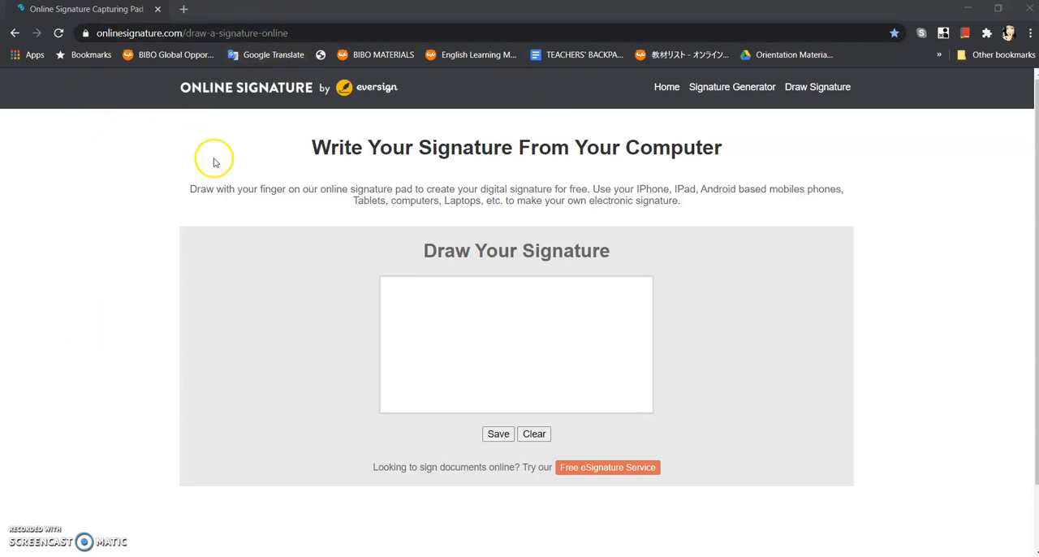
{"action": "mouse_move", "coordinate": [456, 315]}
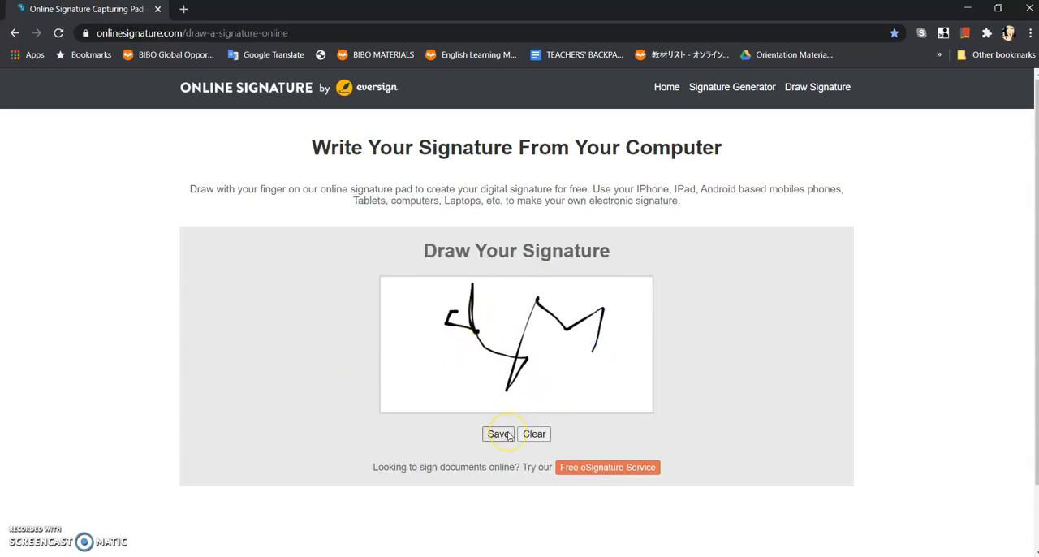
- Save the drawn signature and download it as an image file from onlinesignature.com
{"action": "left_click", "coordinate": [499, 434]}
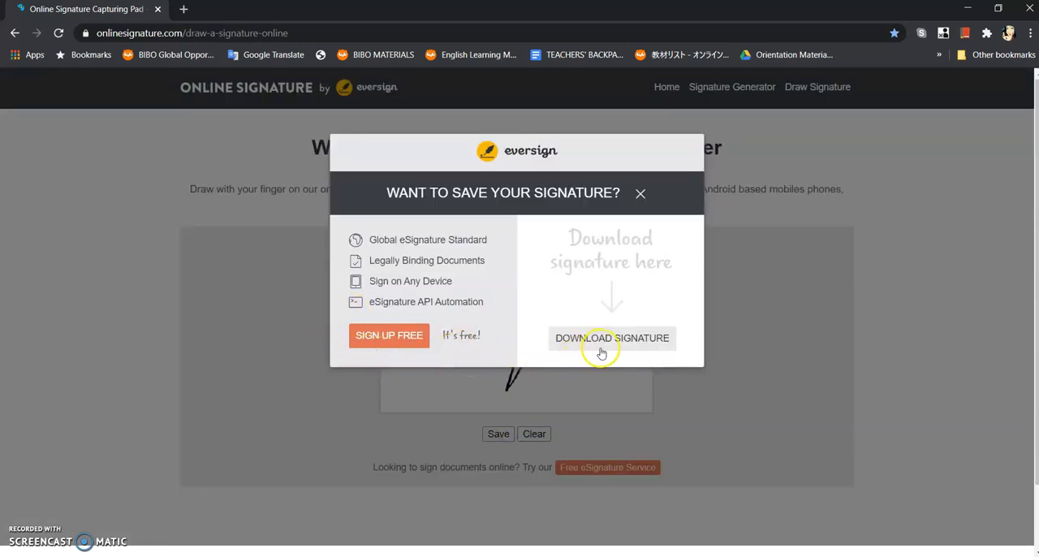
{"action": "left_click", "coordinate": [612, 338]}
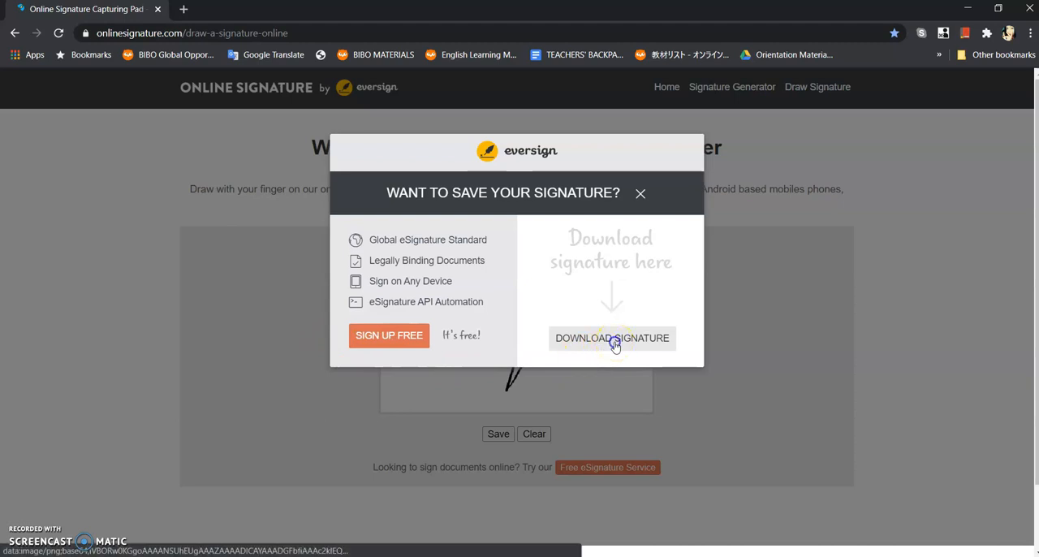
{"action": "left_click", "coordinate": [612, 338]}
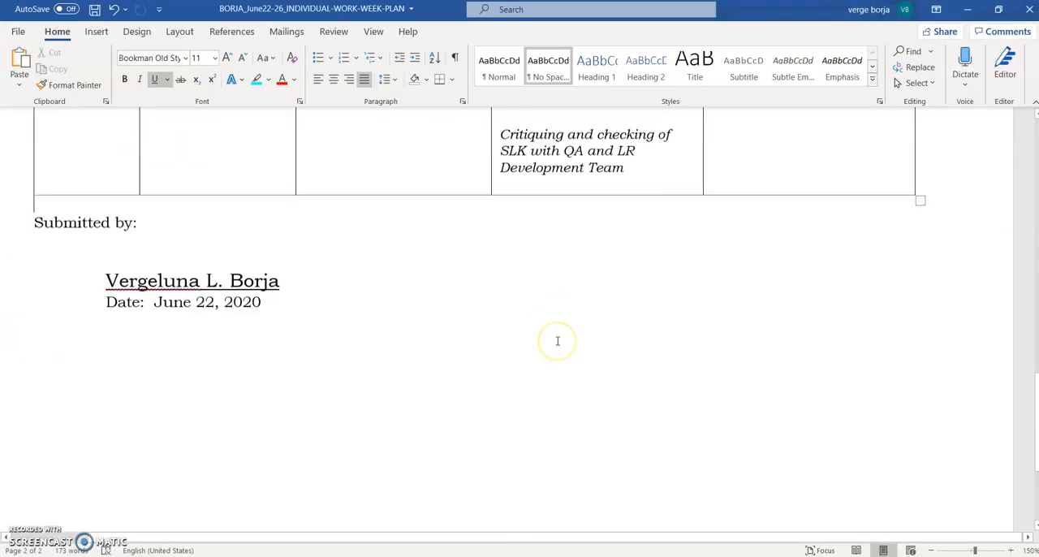
{"action": "mouse_move", "coordinate": [208, 169]}
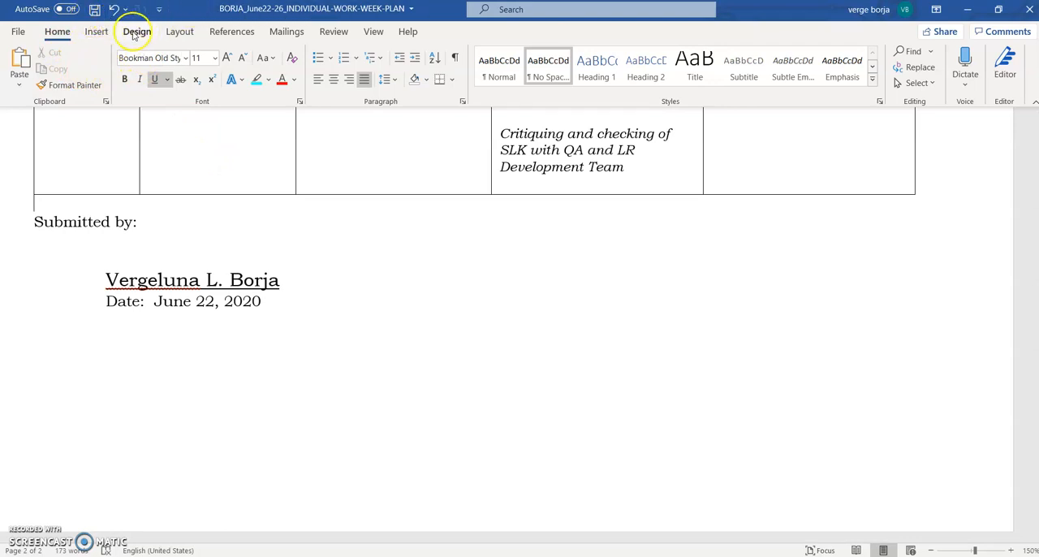
- Bring up Word's picture insertion options from the Insert ribbon
{"action": "left_click", "coordinate": [96, 31]}
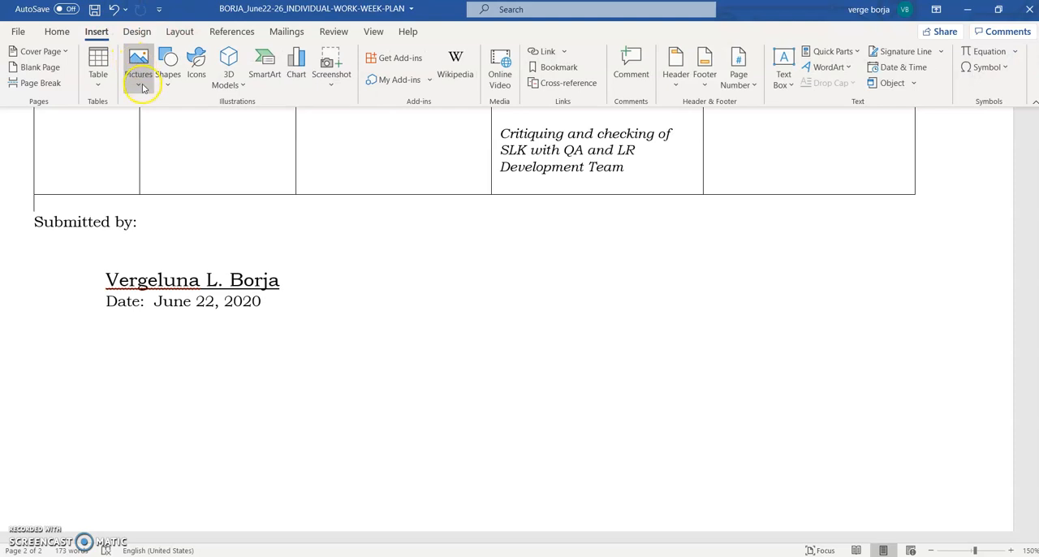
{"action": "left_click", "coordinate": [138, 65]}
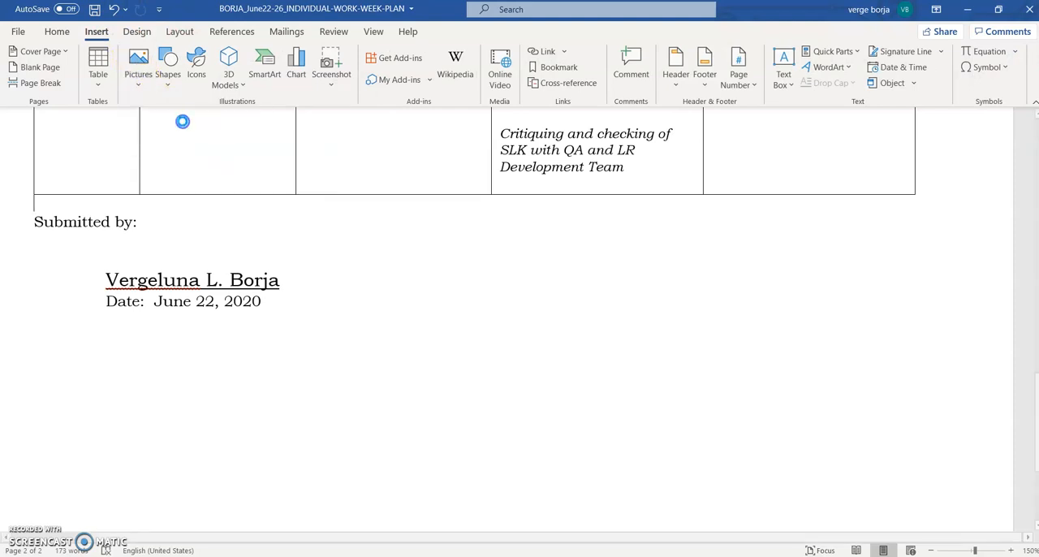
- Insert the 'download (2)' signature image from Downloads above the 'Submitted by' sign-off
{"action": "left_click", "coordinate": [138, 65]}
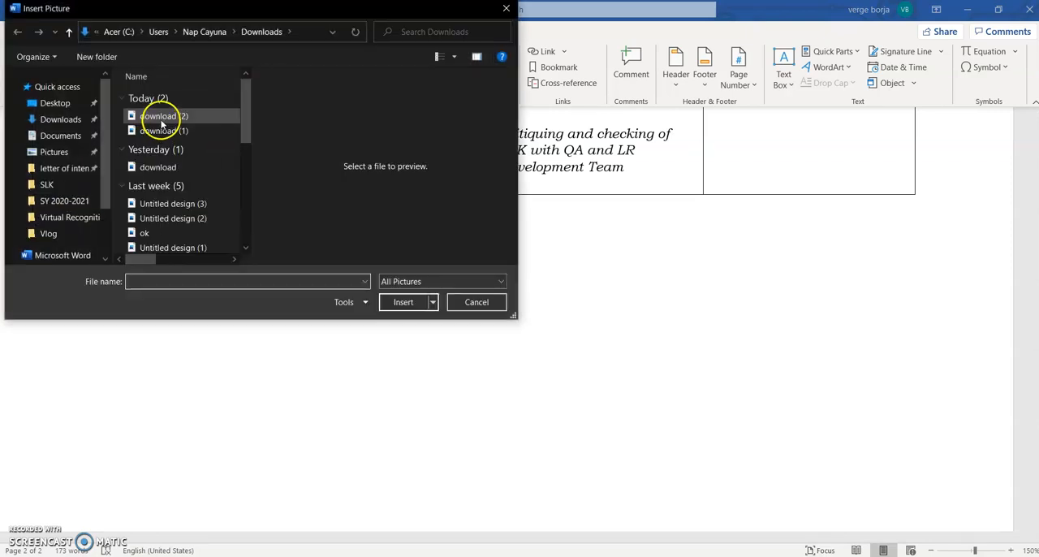
{"action": "left_click", "coordinate": [159, 115]}
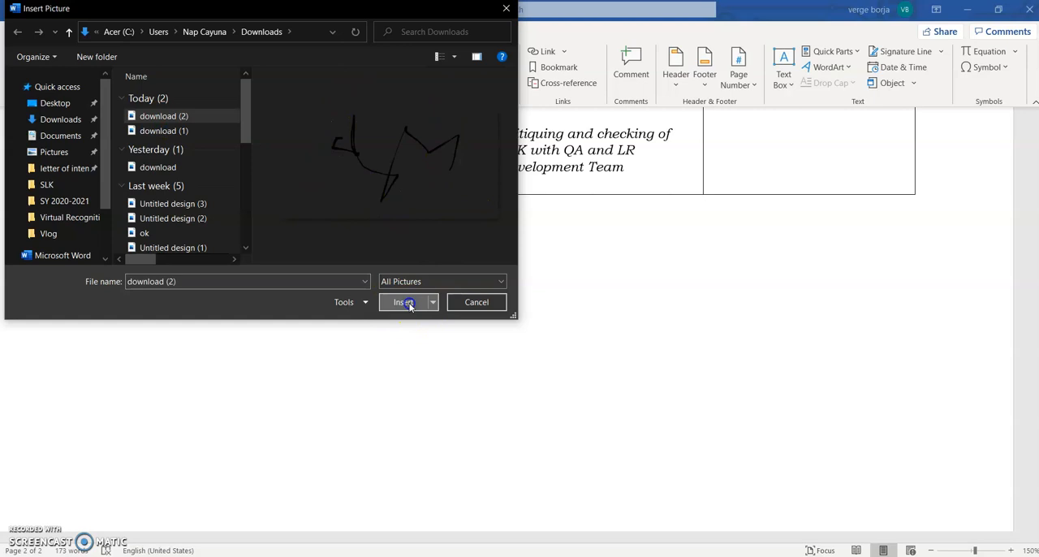
{"action": "left_click", "coordinate": [404, 302]}
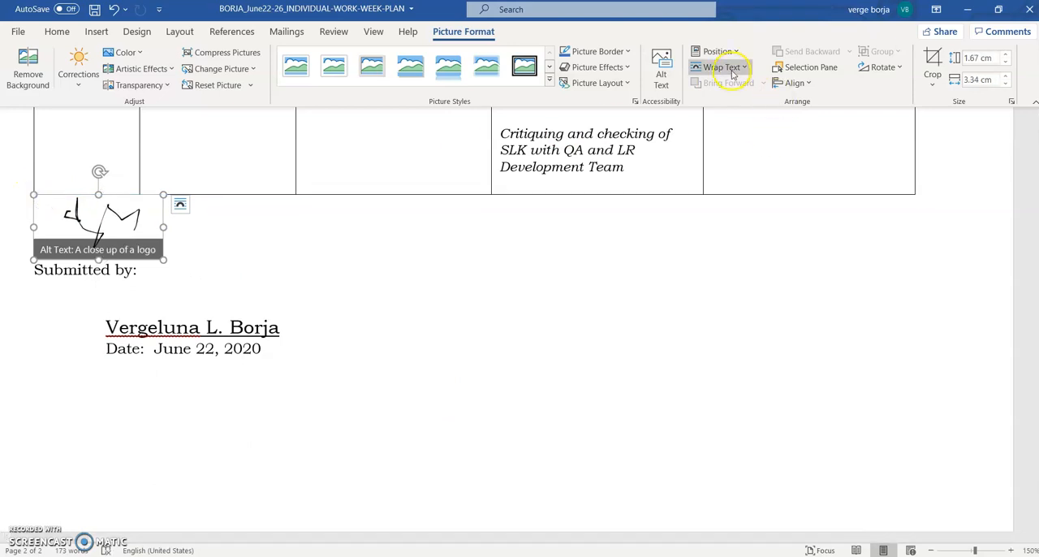
{"action": "left_click", "coordinate": [721, 67]}
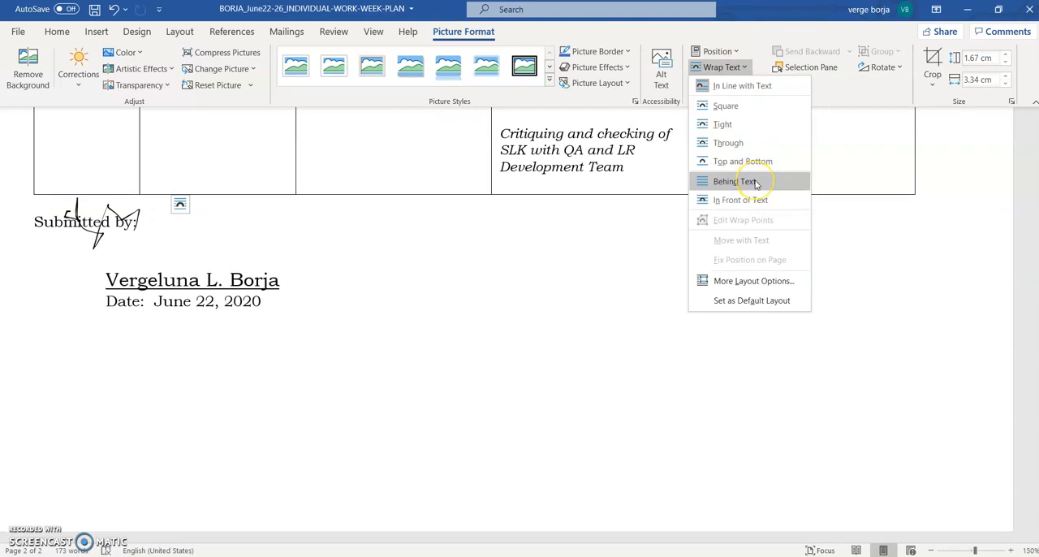
{"action": "left_click", "coordinate": [734, 182]}
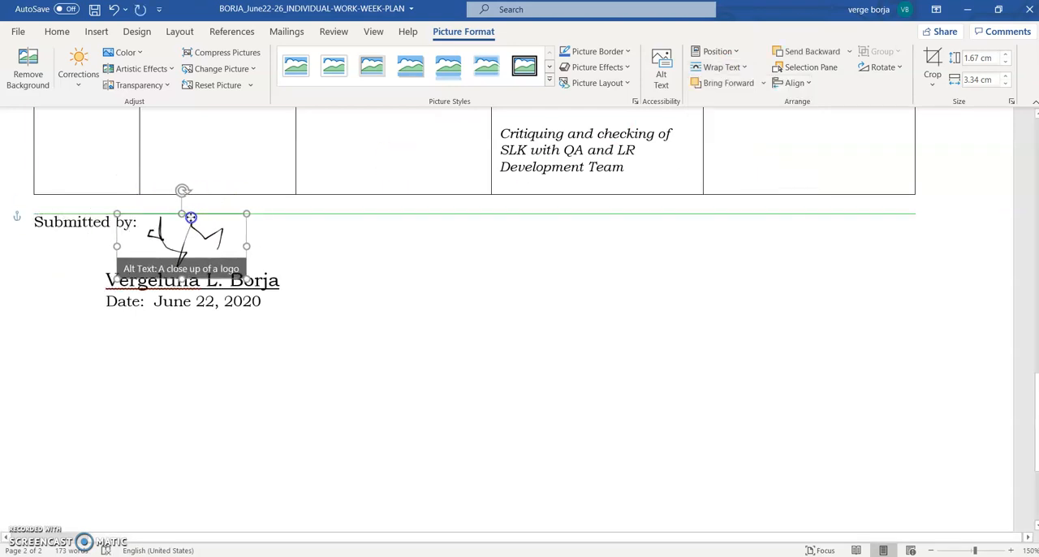
{"action": "left_click_drag", "start_coordinate": [182, 217], "coordinate": [182, 252]}
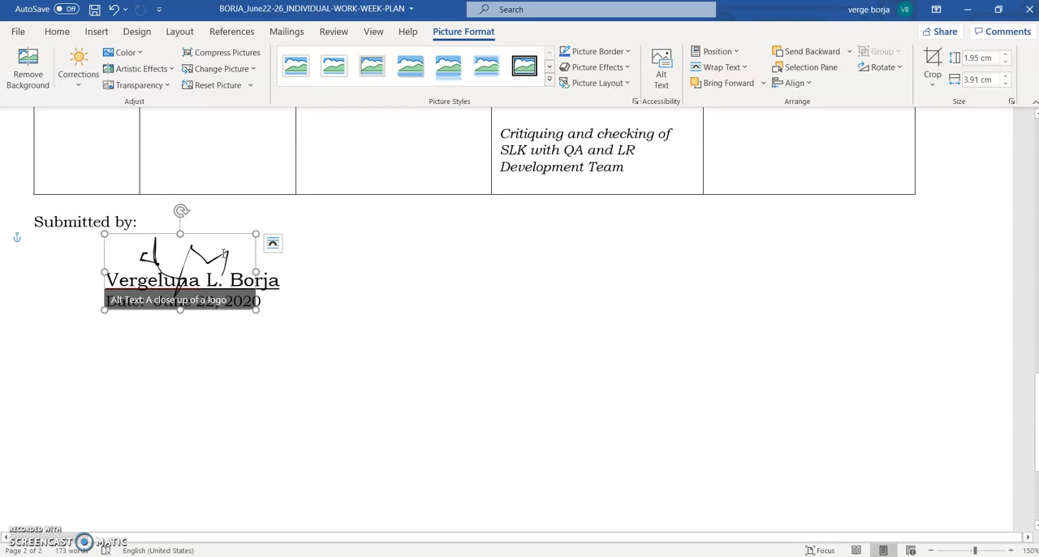
- Deselect the image and save the document with the signature over the typed name
{"action": "left_click", "coordinate": [393, 337]}
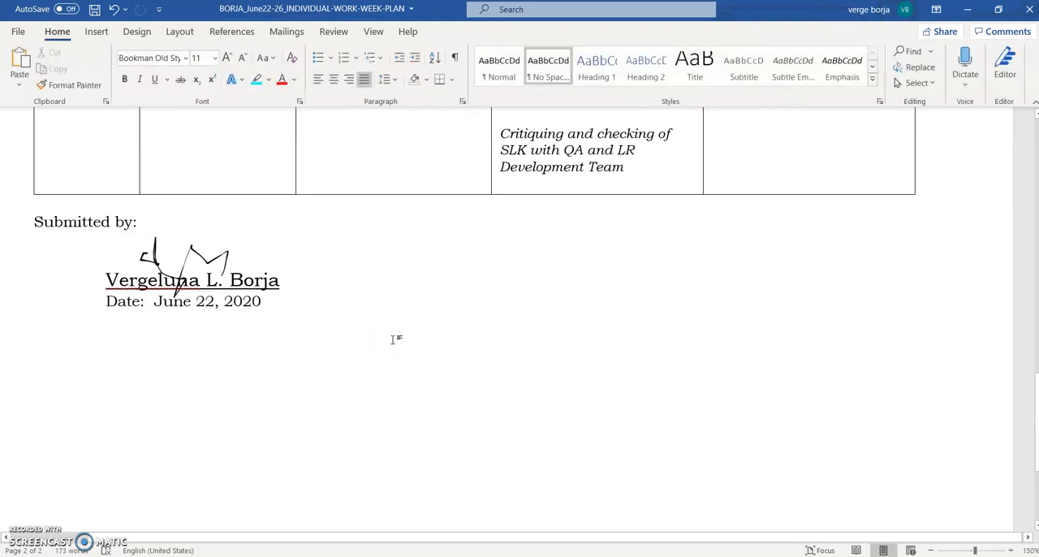
{"action": "mouse_move", "coordinate": [540, 325]}
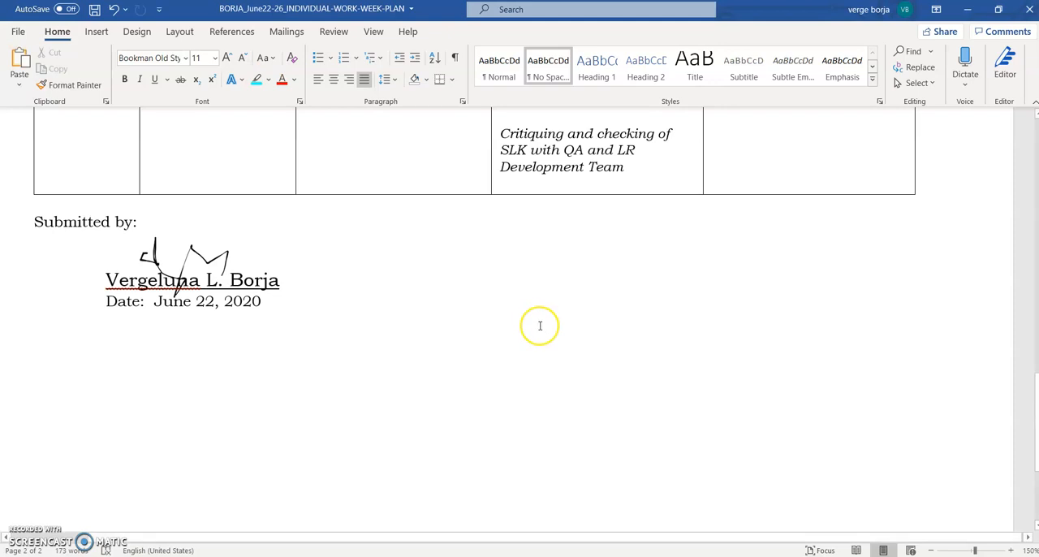
{"action": "left_click", "coordinate": [32, 338]}
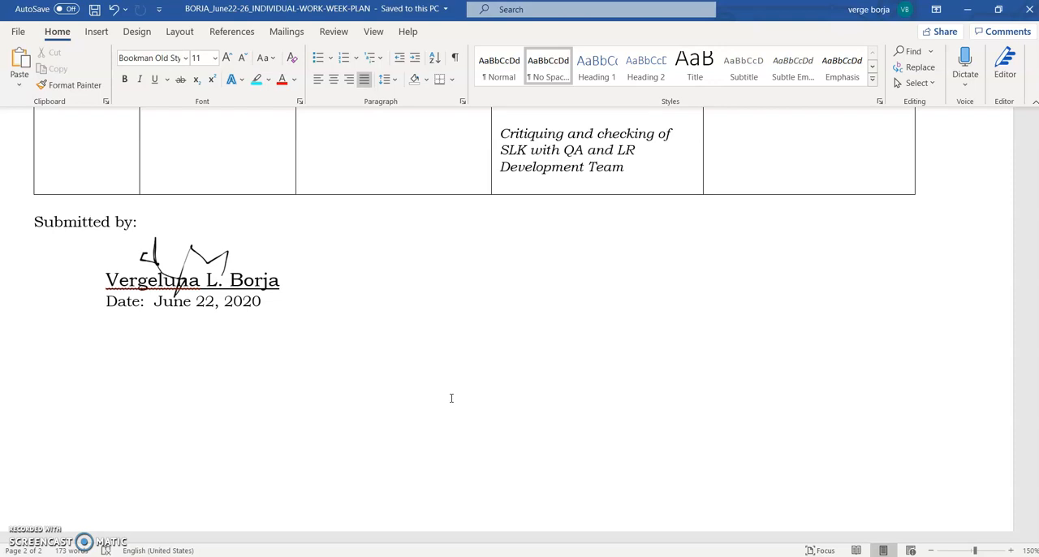
{"action": "mouse_move", "coordinate": [494, 526]}
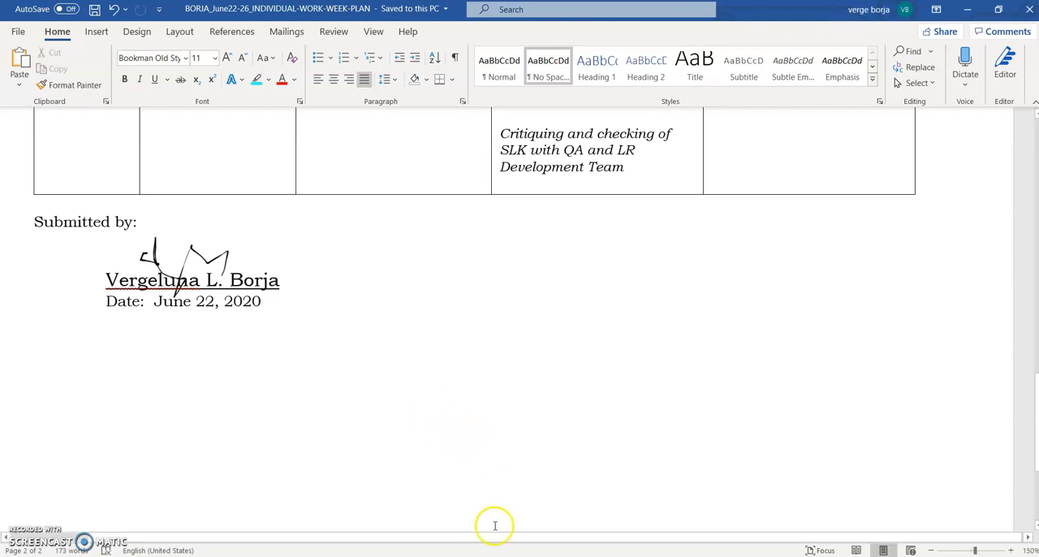